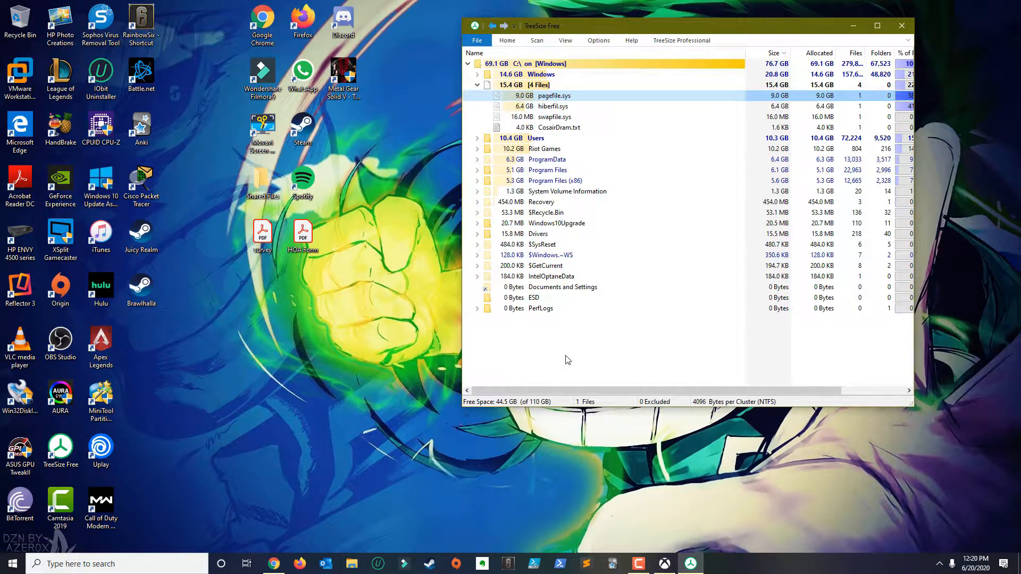
Step: Inspect pagefile.sys and swapfile.sys on C:, then reach Advanced system settings via System info
left_click(554, 96)
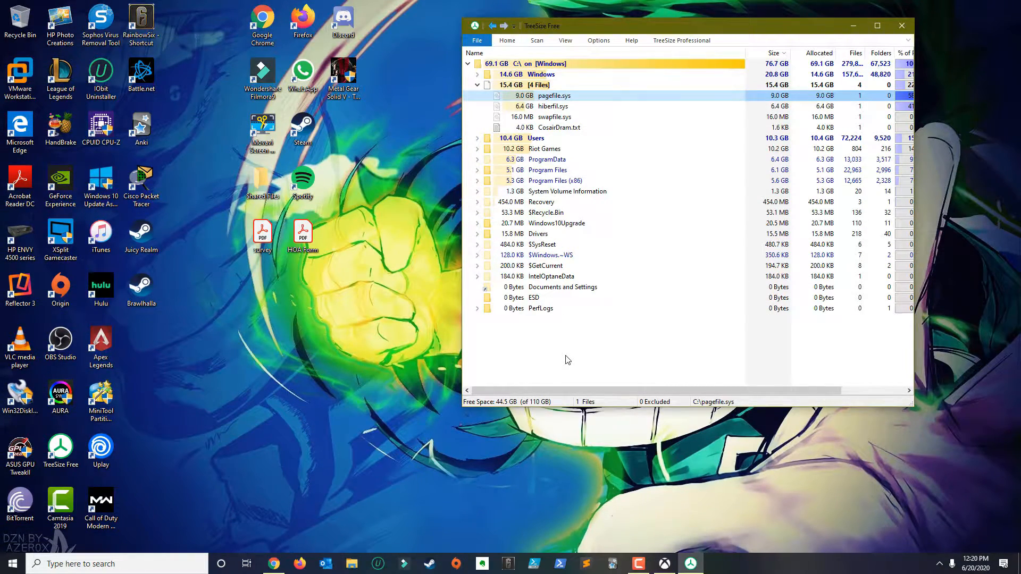
mouse_move(553, 95)
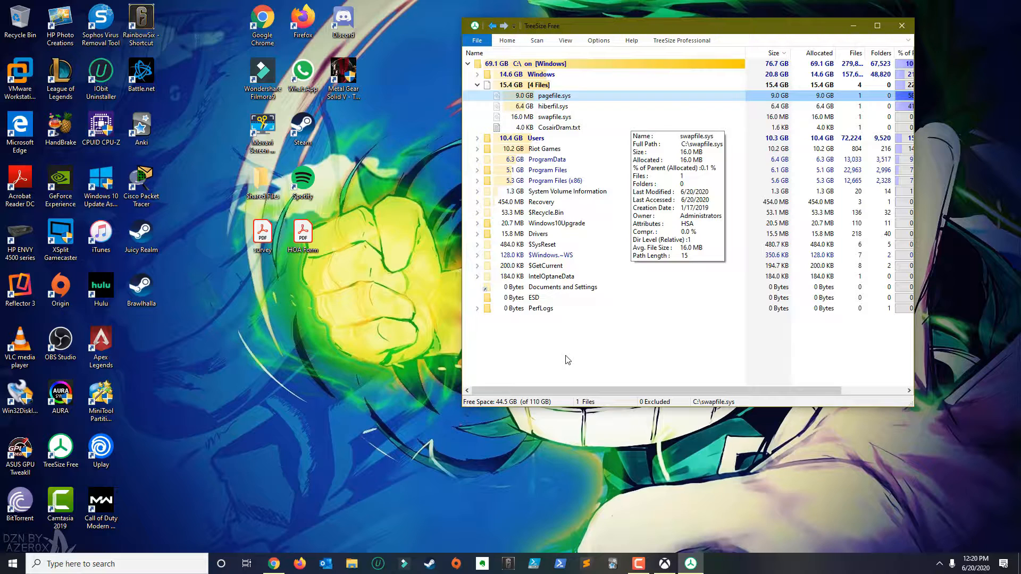
mouse_move(566, 360)
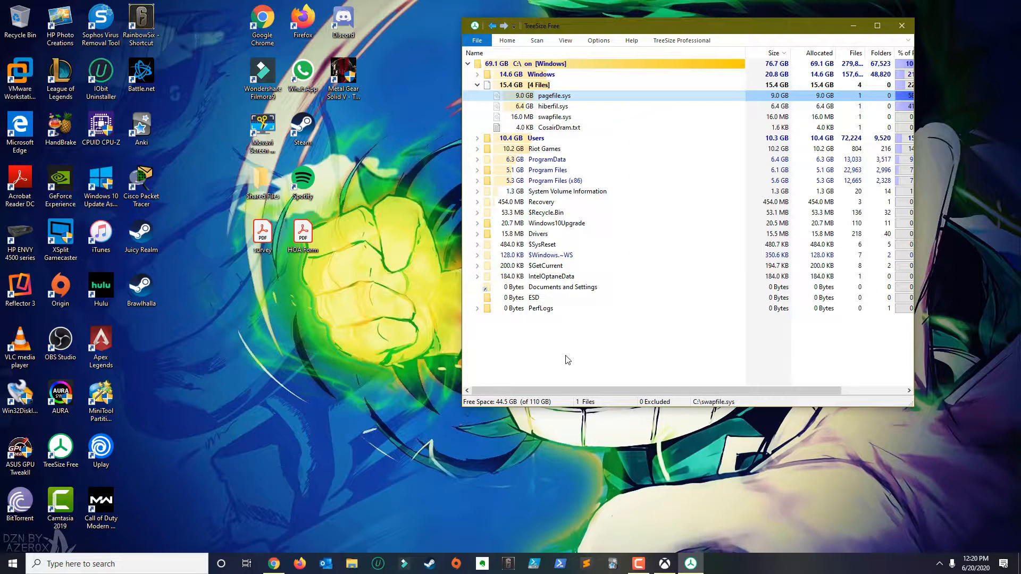
left_click(559, 128)
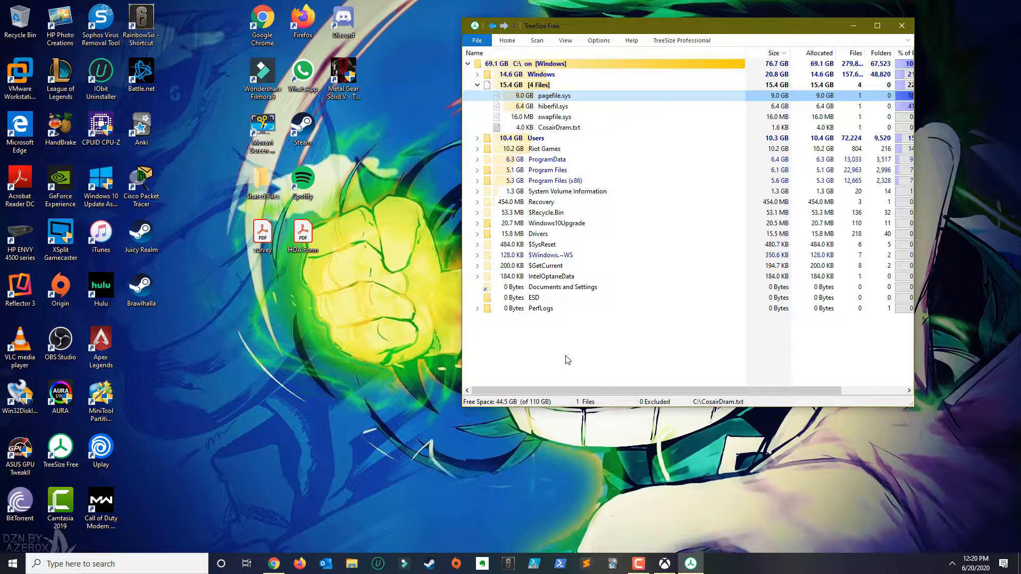
mouse_move(554, 117)
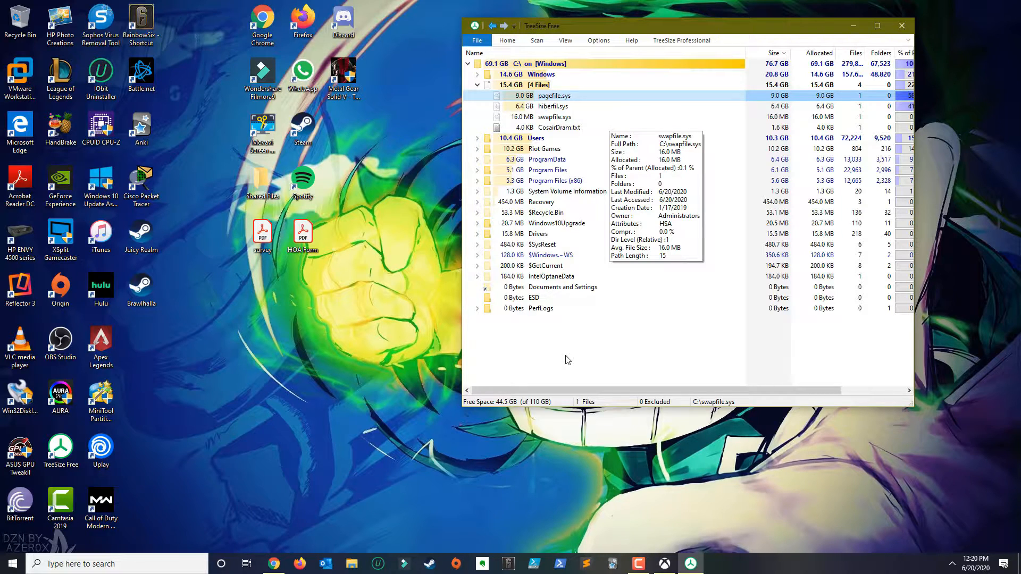
mouse_move(566, 360)
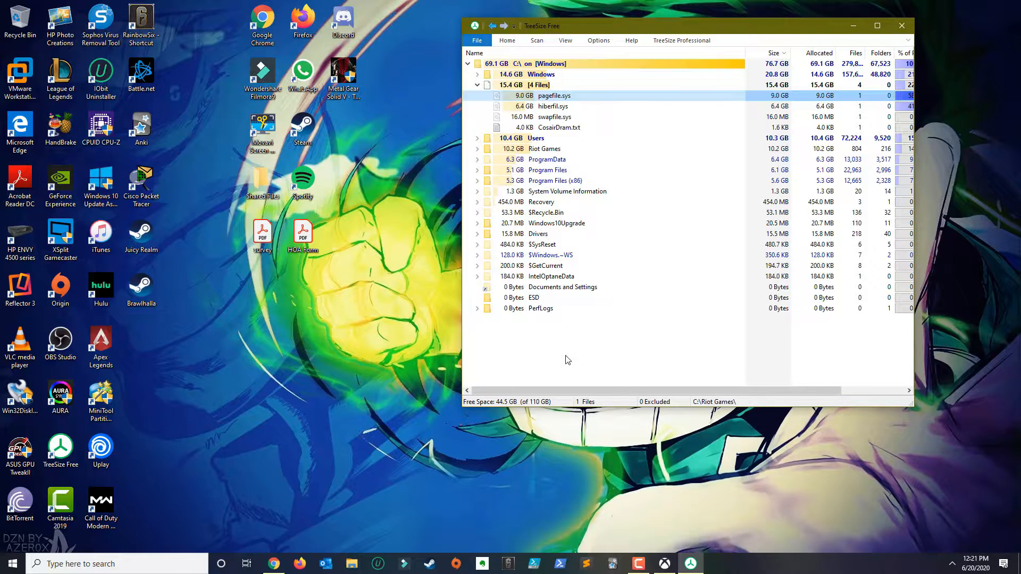
right_click(11, 563)
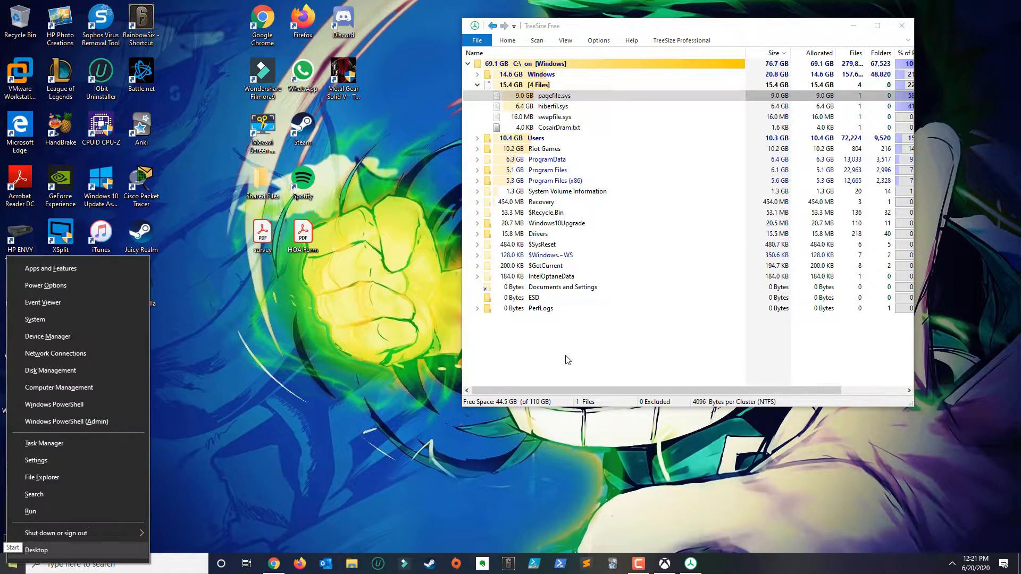
mouse_move(47, 336)
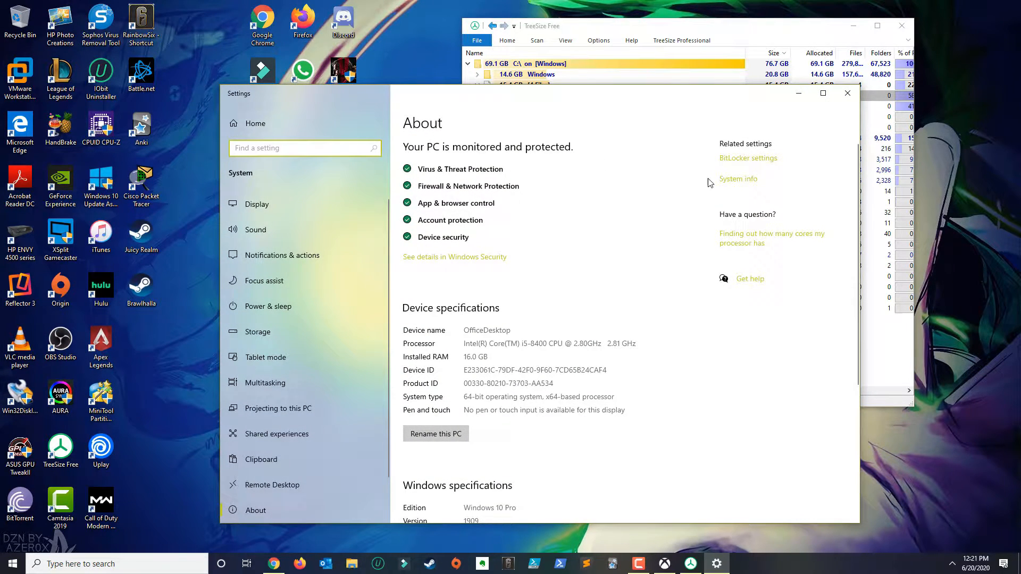
left_click(738, 178)
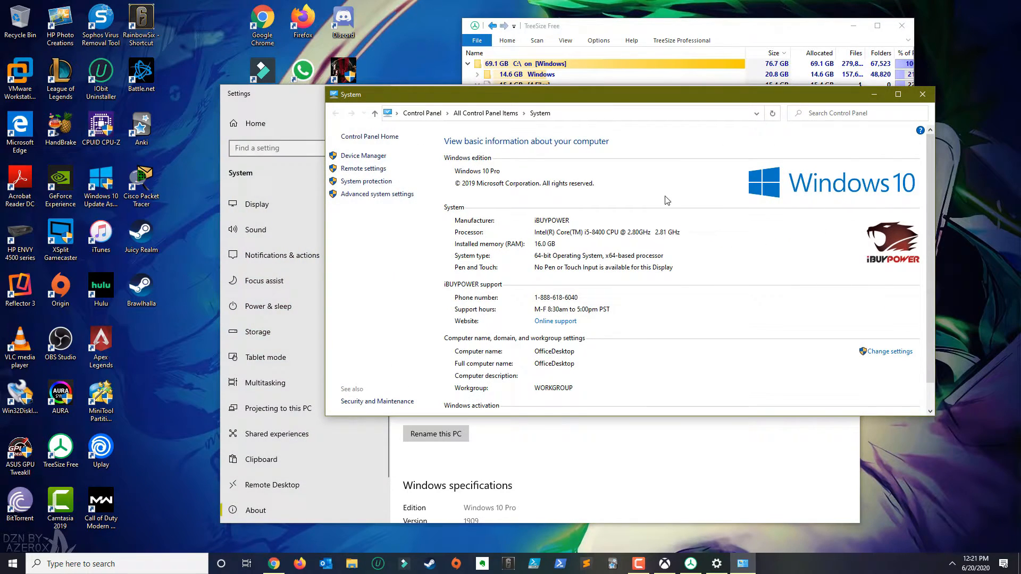
mouse_move(406, 191)
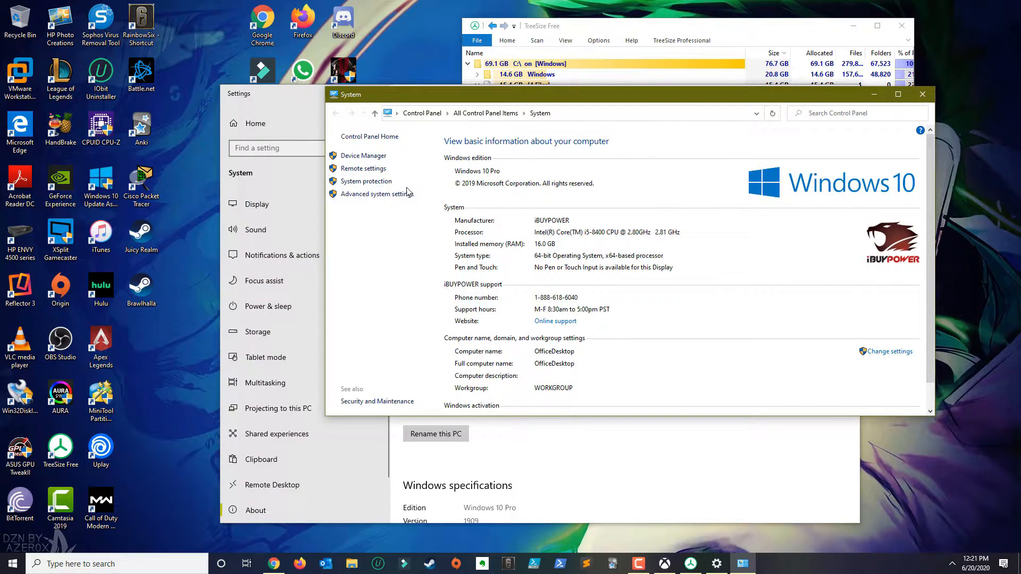
left_click(377, 194)
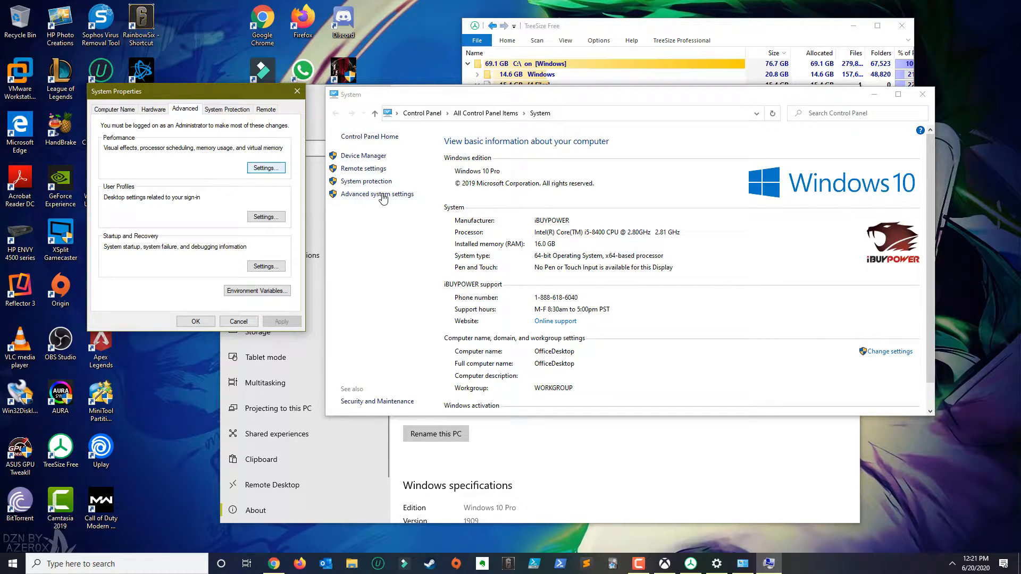
Step: Go from Performance Options' Advanced tab to the Virtual Memory dialog showing C: system managed
left_click(264, 167)
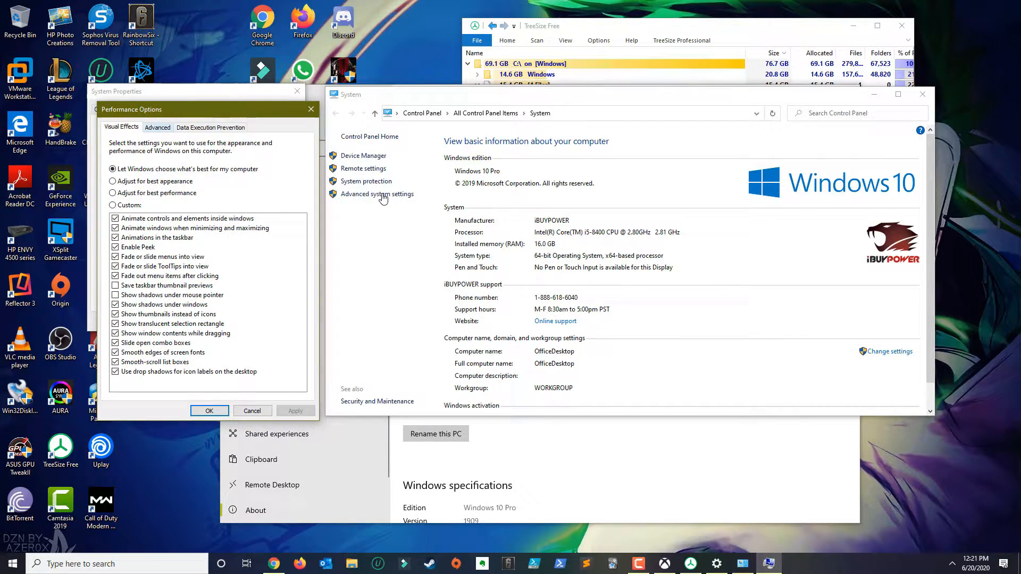
left_click(157, 127)
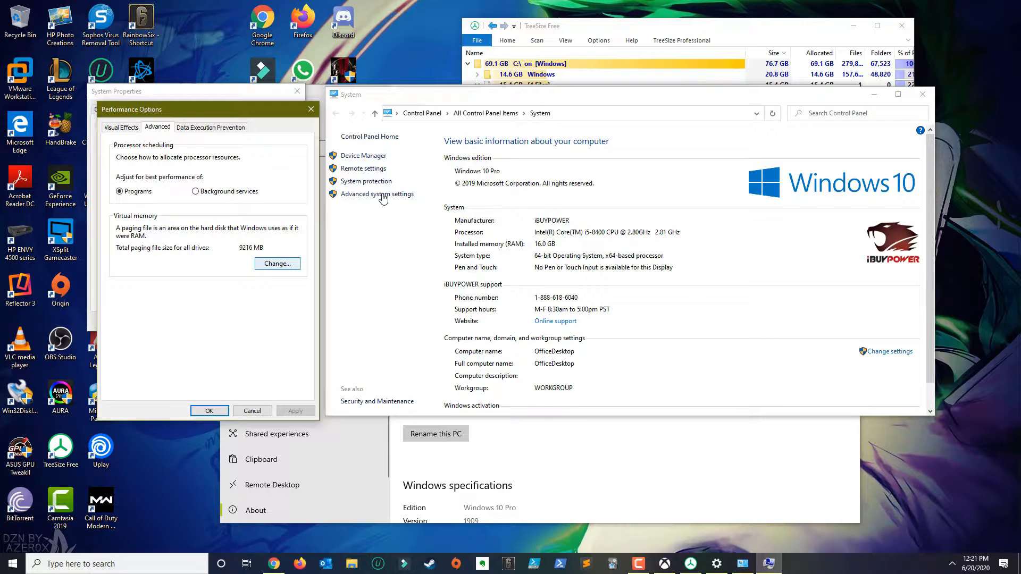
left_click(277, 264)
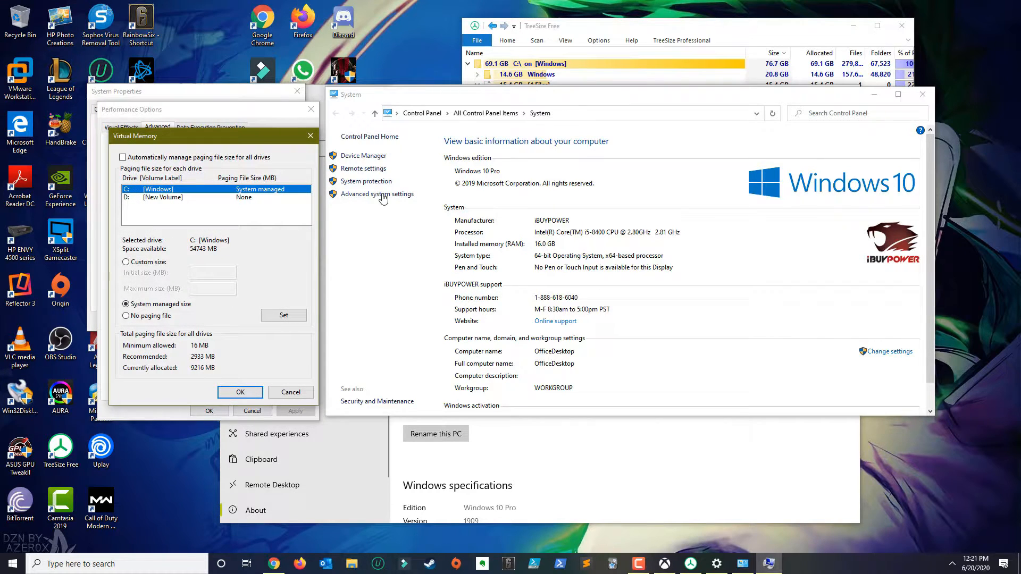
Step: Select drive C: and choose No paging file after briefly trying a custom size
left_click(122, 157)
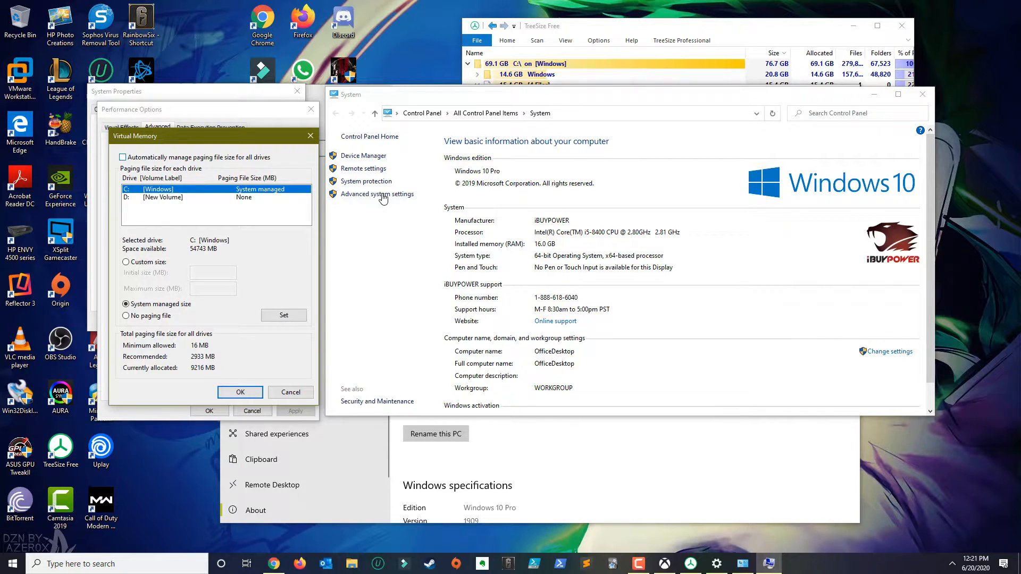
left_click(125, 262)
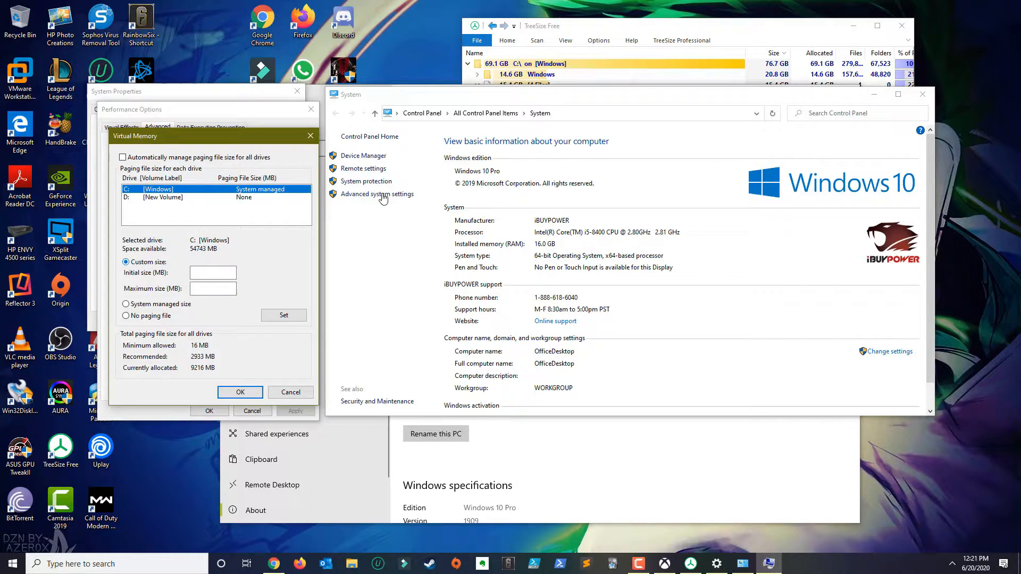
left_click(212, 273)
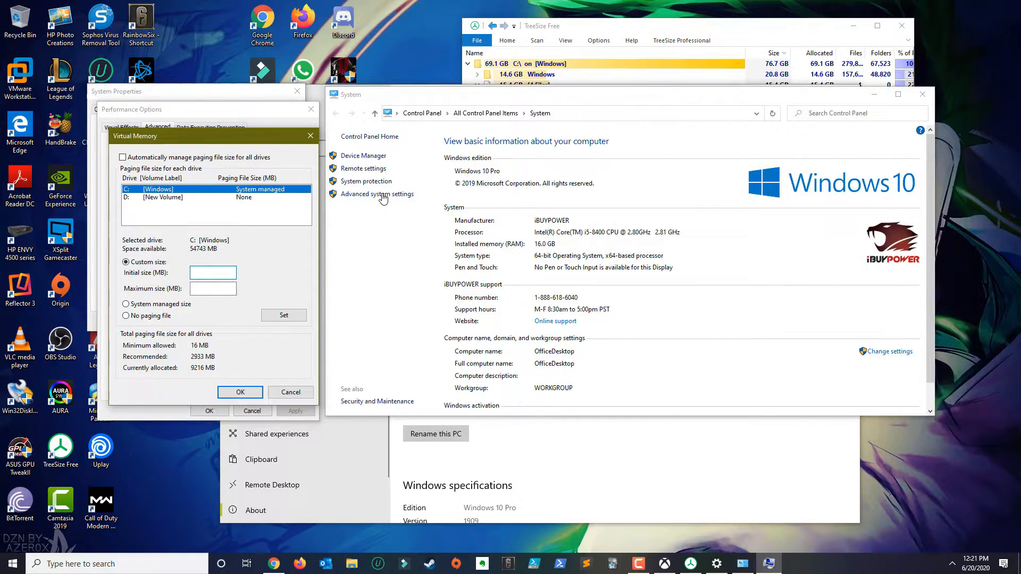
left_click(212, 273)
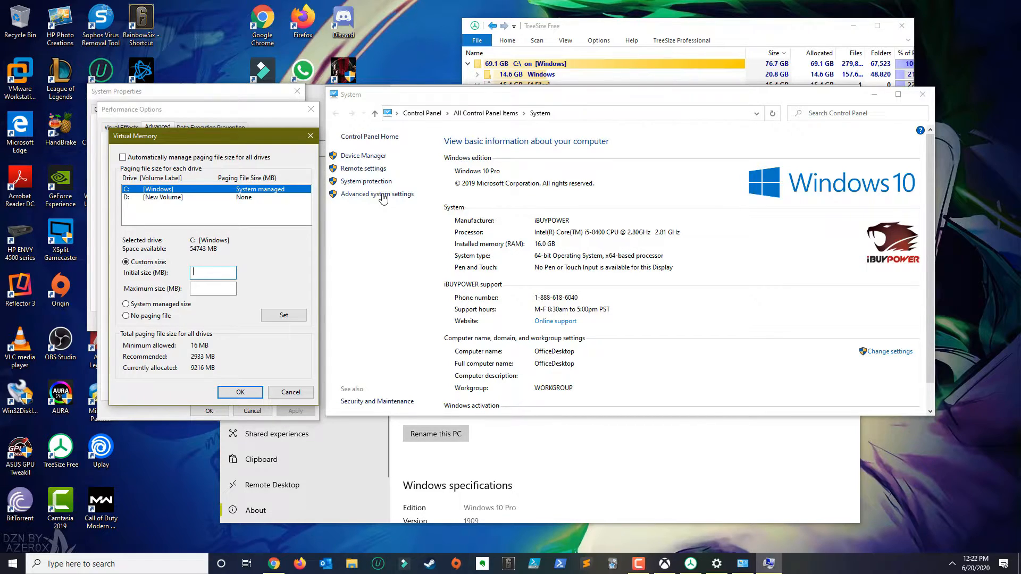
left_click(125, 316)
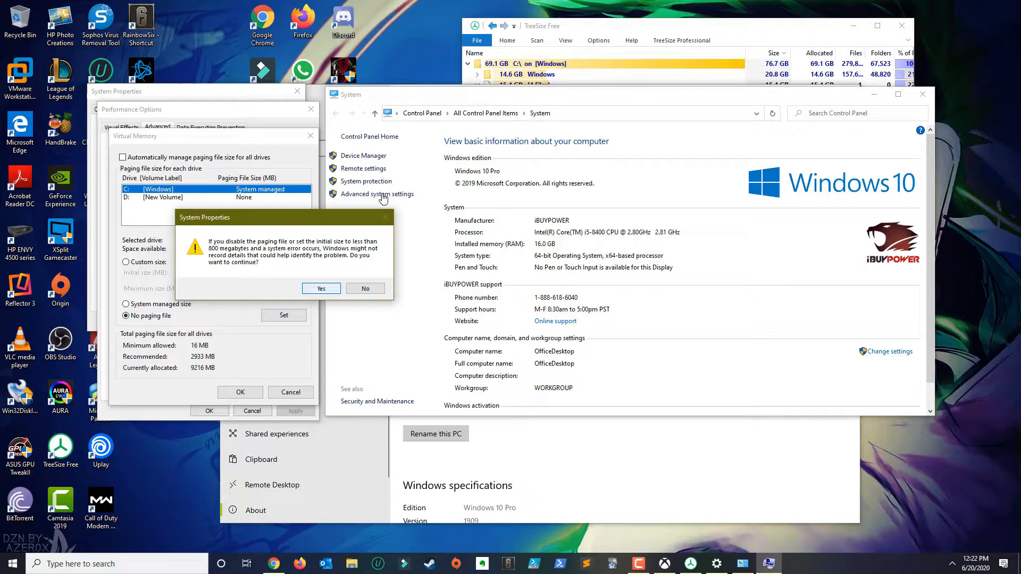
Step: Confirm the warning, apply the change, acknowledge the restart notice and close Performance Options
left_click(321, 288)
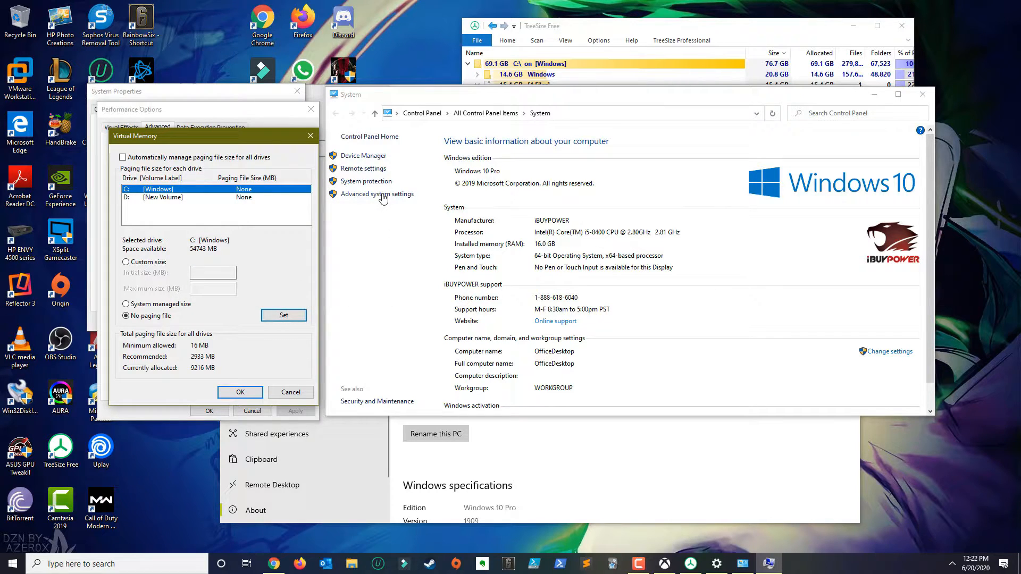
left_click(240, 391)
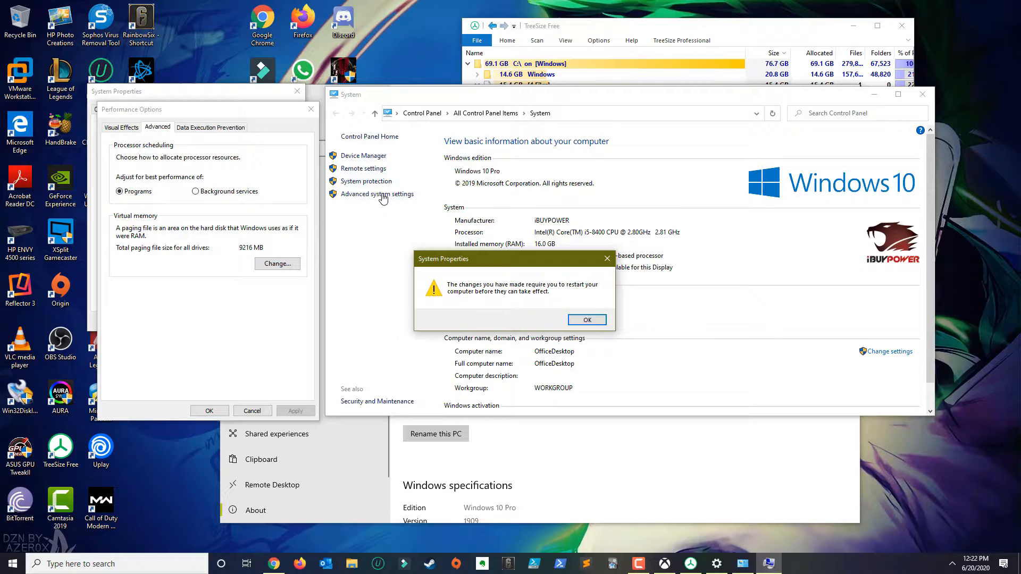
left_click(585, 320)
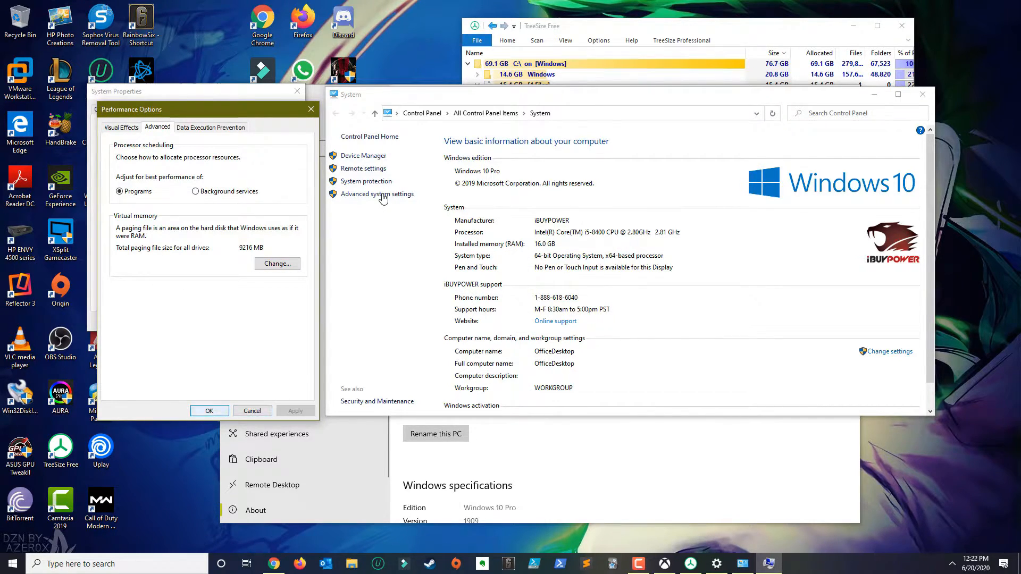
left_click(252, 411)
type("r")
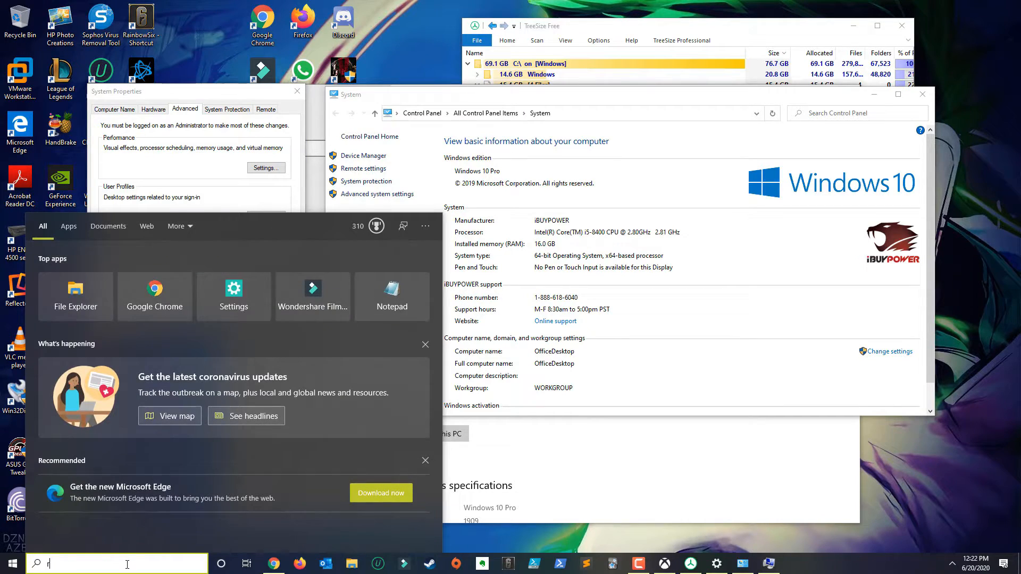
Step: Launch Registry Editor and browse to HKLM\SYSTEM\CurrentControlSet\Control\Session Manager
type("egistry Editor")
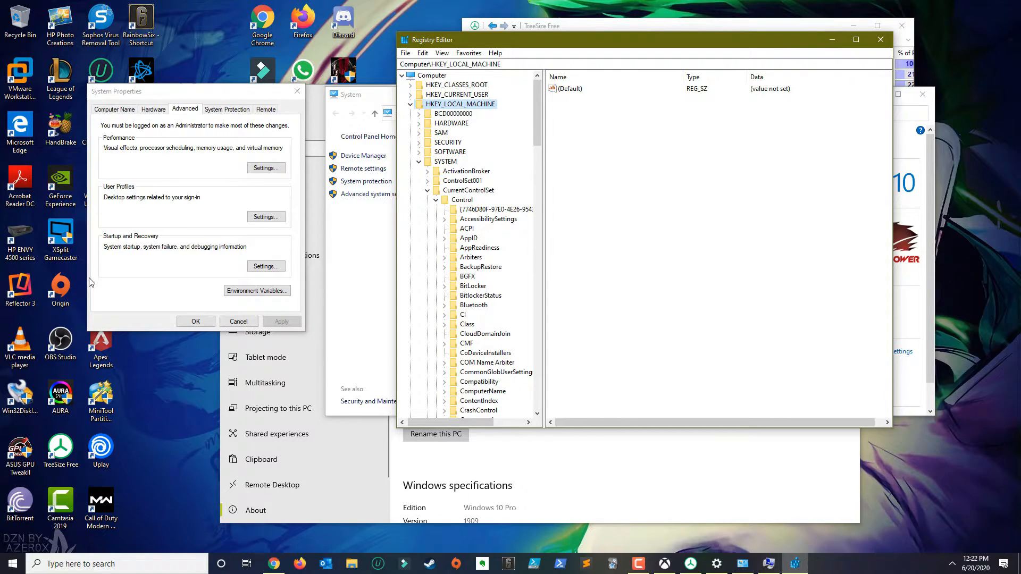
left_click(446, 161)
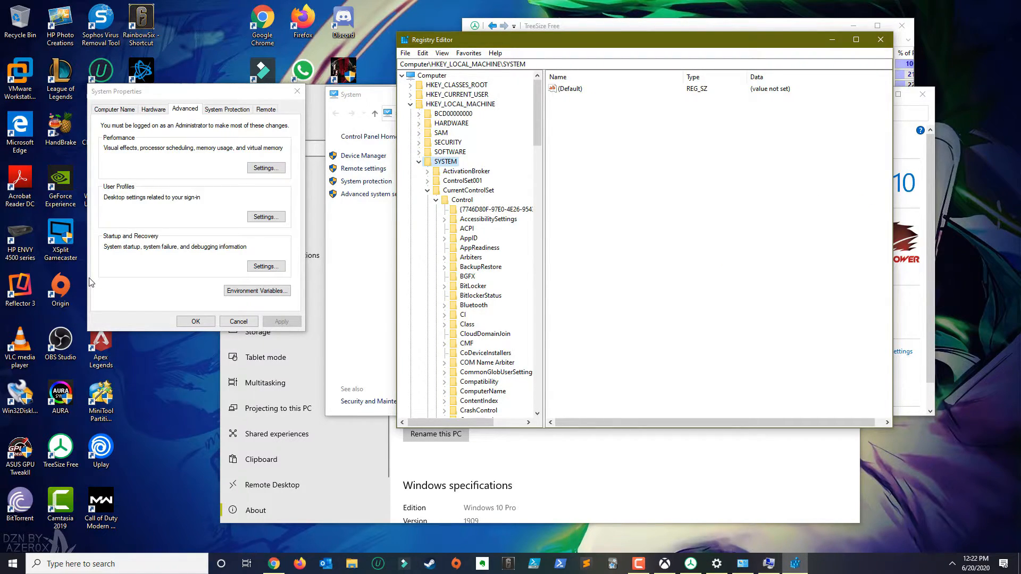
left_click(468, 191)
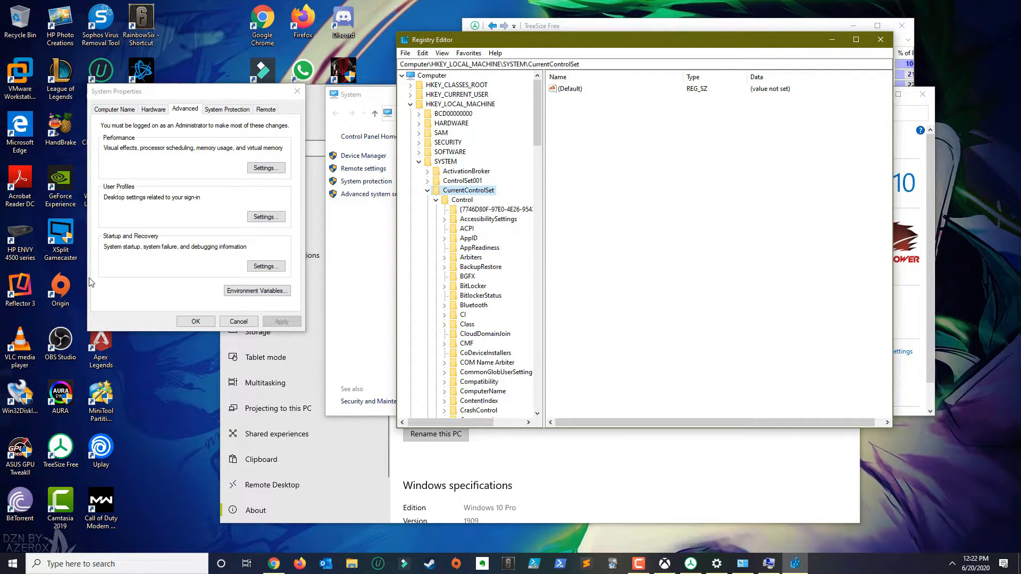
left_click(462, 199)
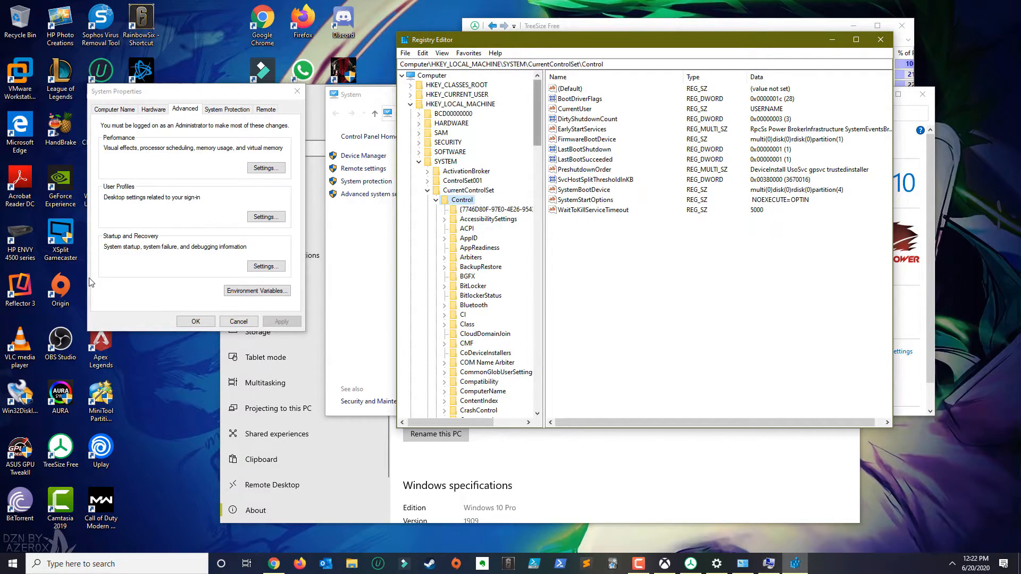
scroll("down", 3)
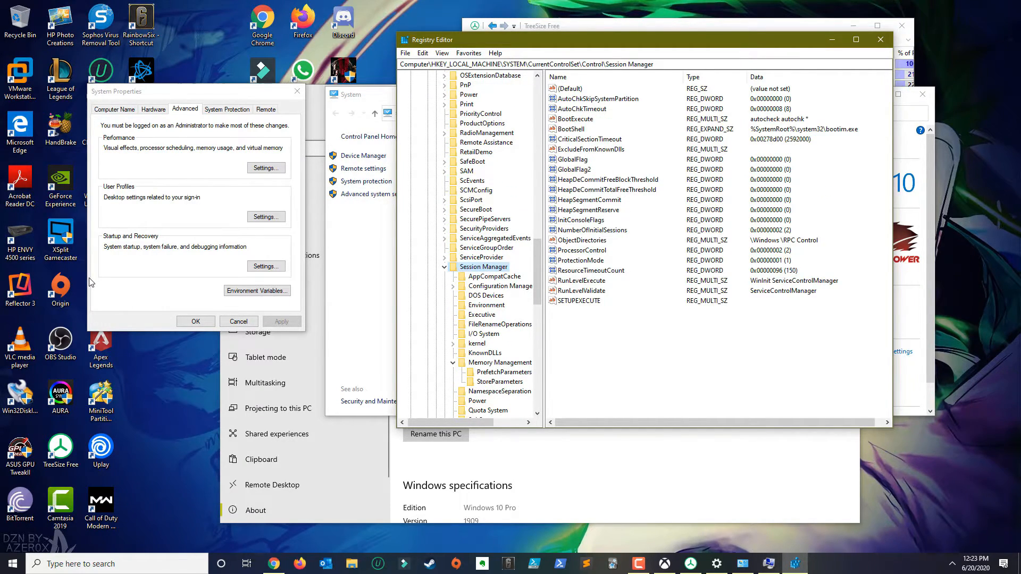
Step: Modify ClearPageFileAtShutdown under Memory Management to hold value data 1
left_click(500, 362)
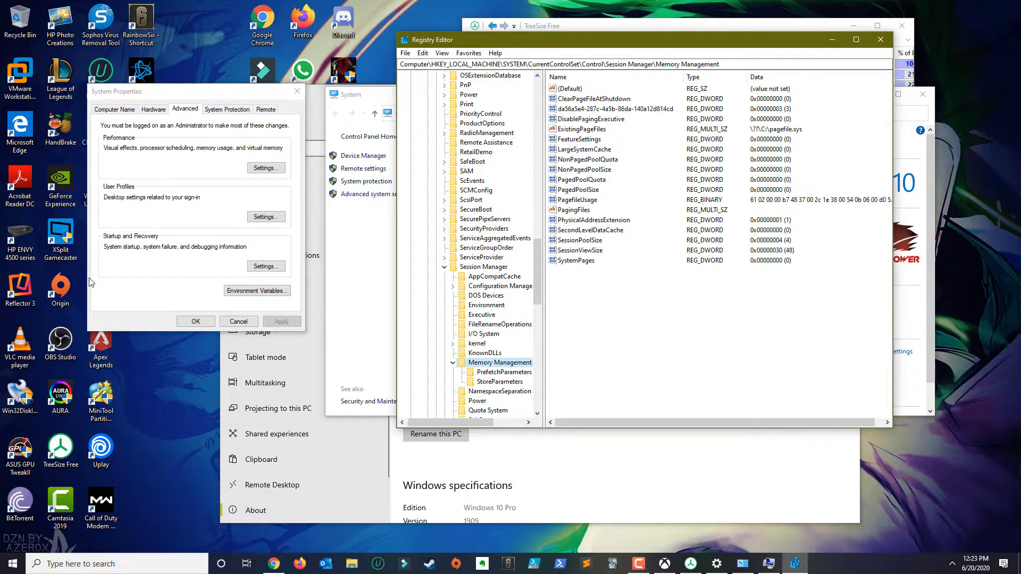
left_click(593, 98)
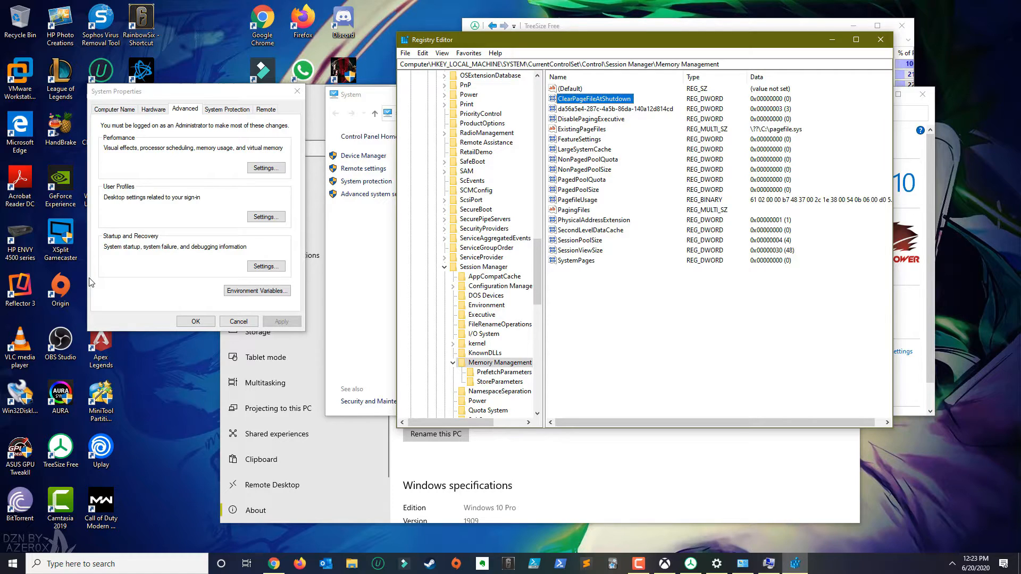
right_click(593, 98)
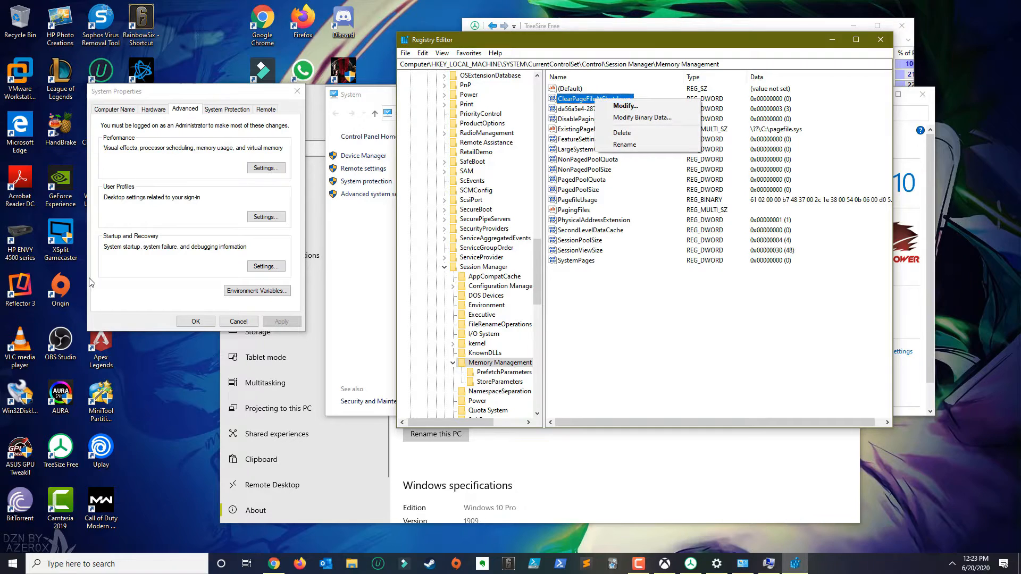
left_click(625, 105)
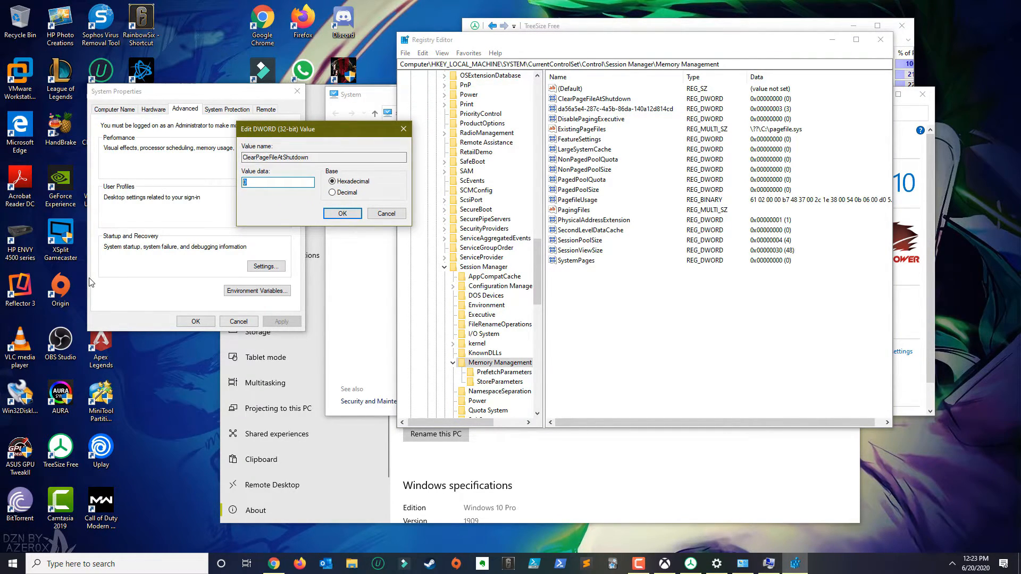
type("1")
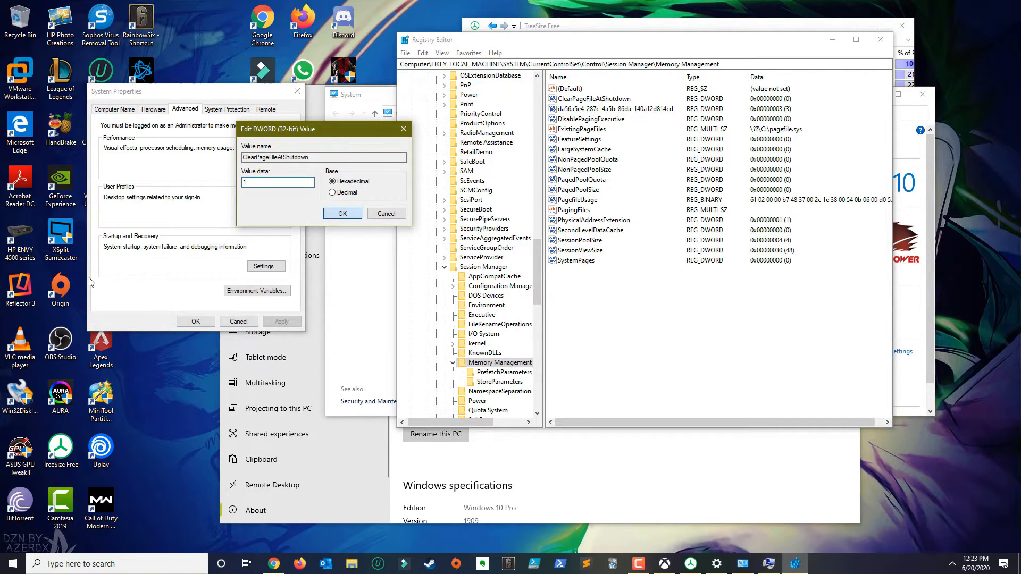
left_click(342, 213)
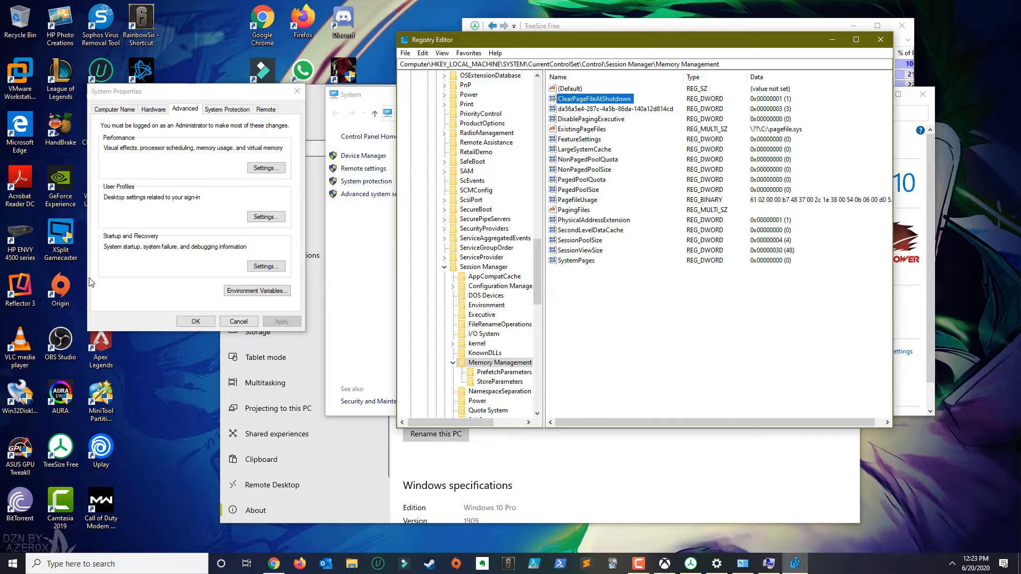